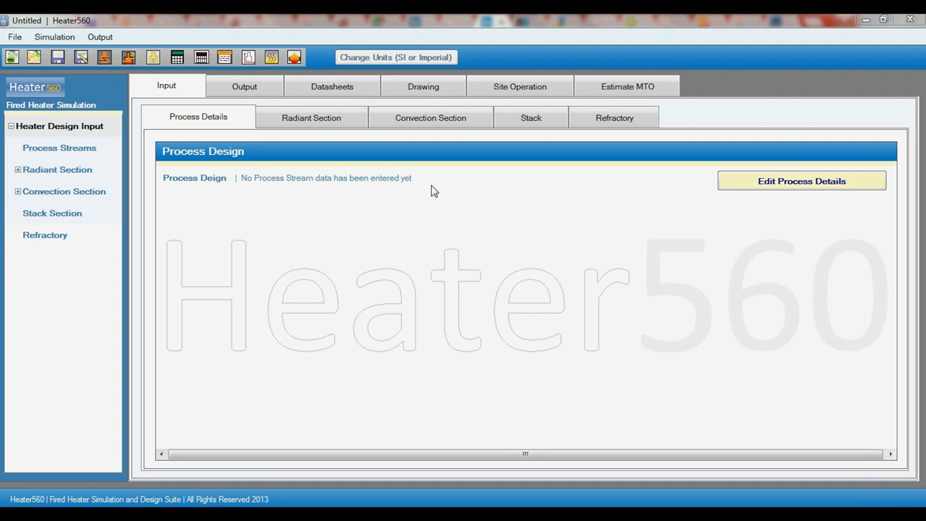
mouse_move(427, 196)
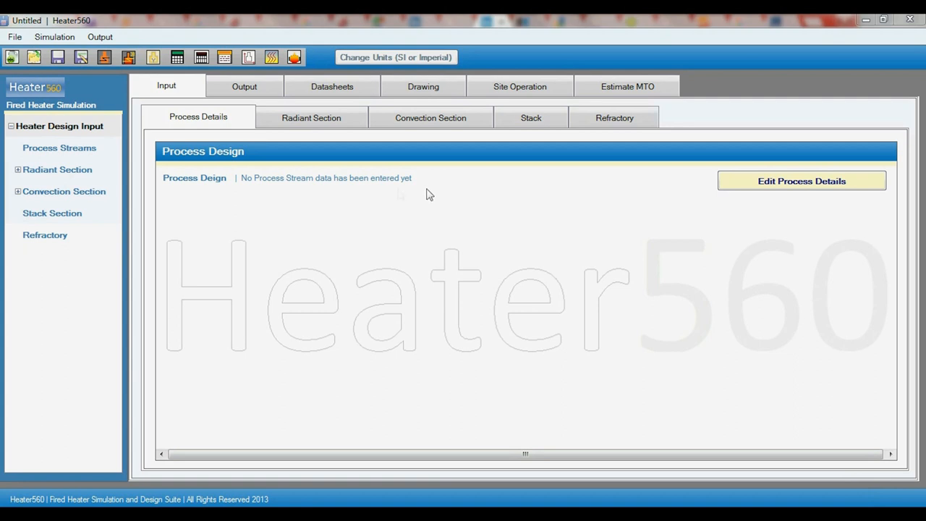
mouse_move(273, 212)
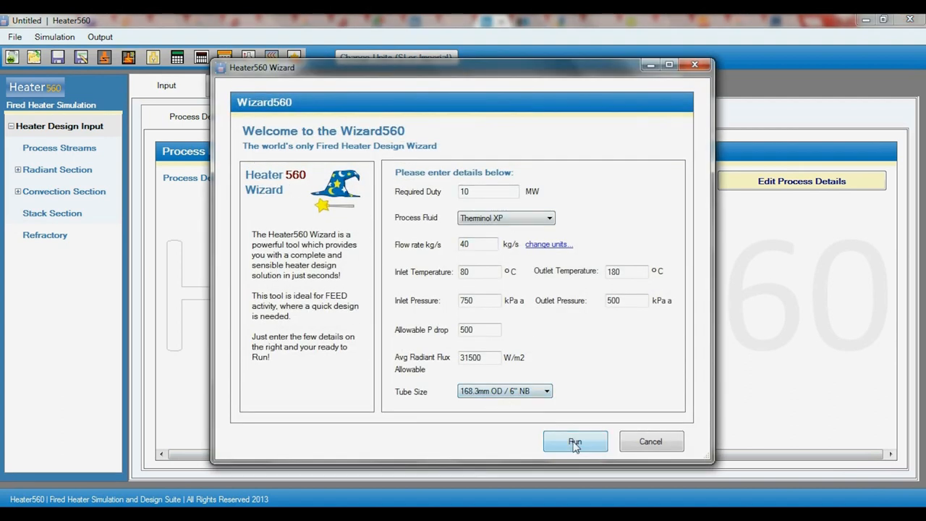
Run the wizard for the 10 MW vertical cylindrical heater, replacing the existing design details.
click(575, 442)
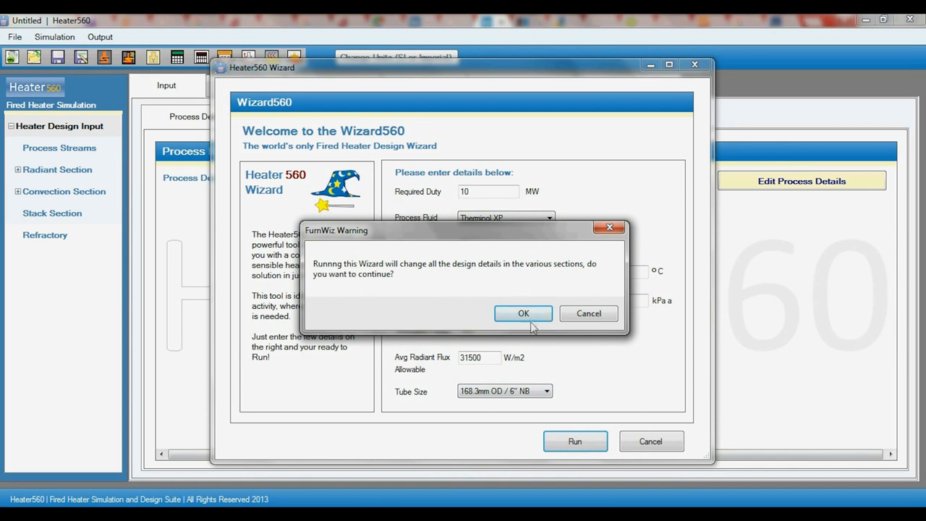
click(523, 313)
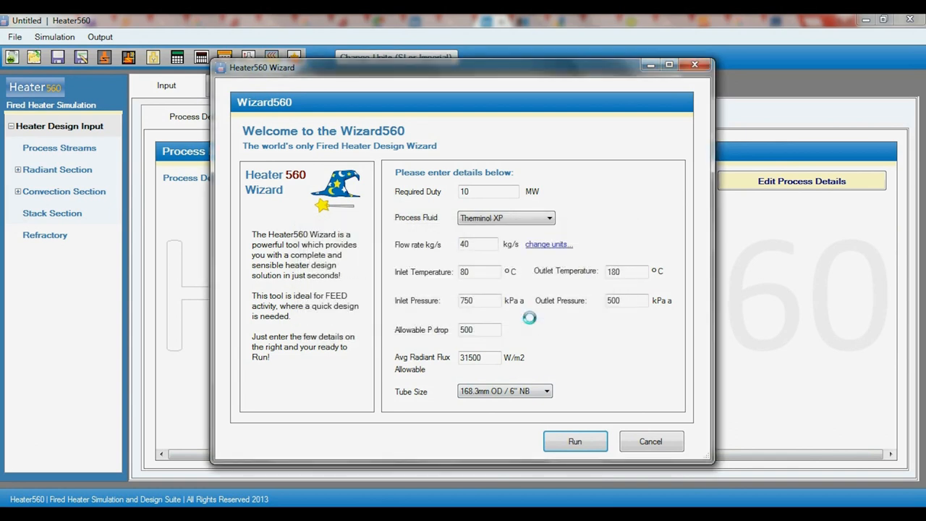
click(575, 441)
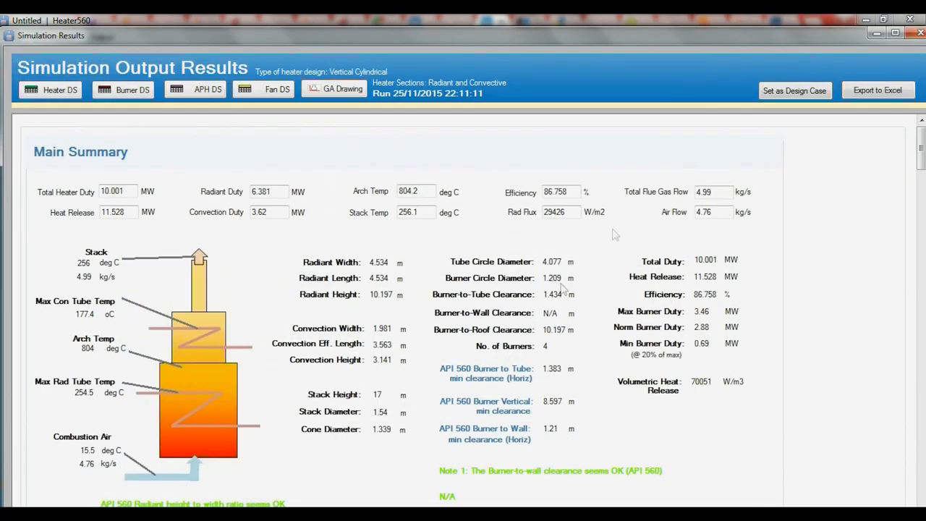
mouse_move(809, 107)
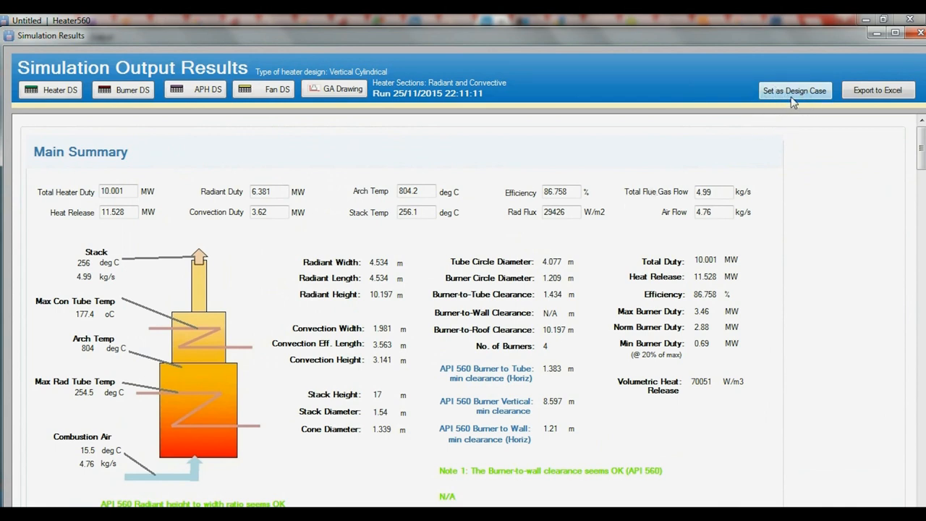
Adopt the wizard results (Therminol XP, 10 MW) as the design case and acknowledge.
click(795, 90)
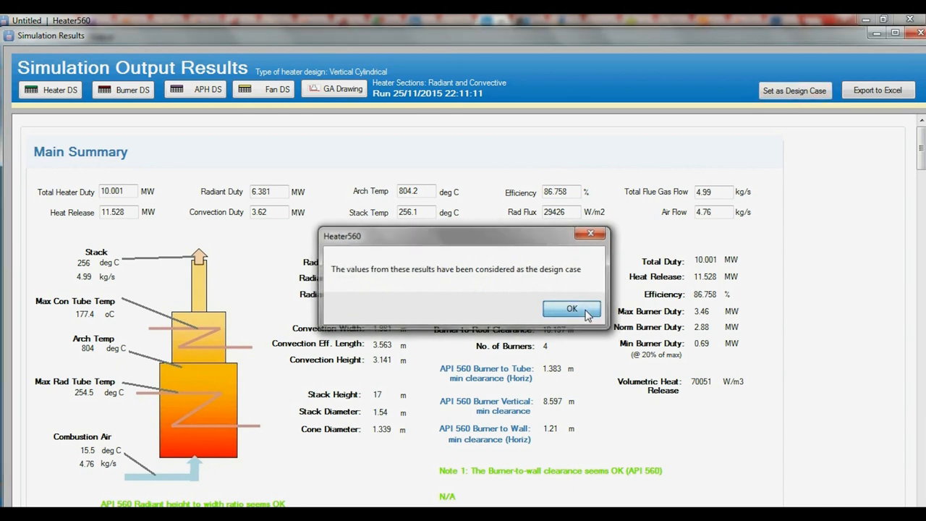
click(571, 309)
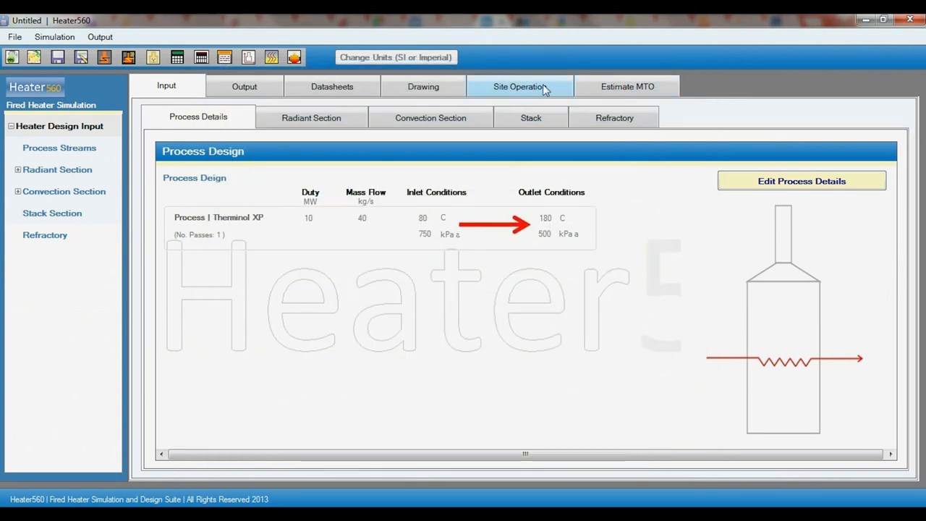
Start the DCS firing-rate control simulation from the Site Operation view.
click(519, 86)
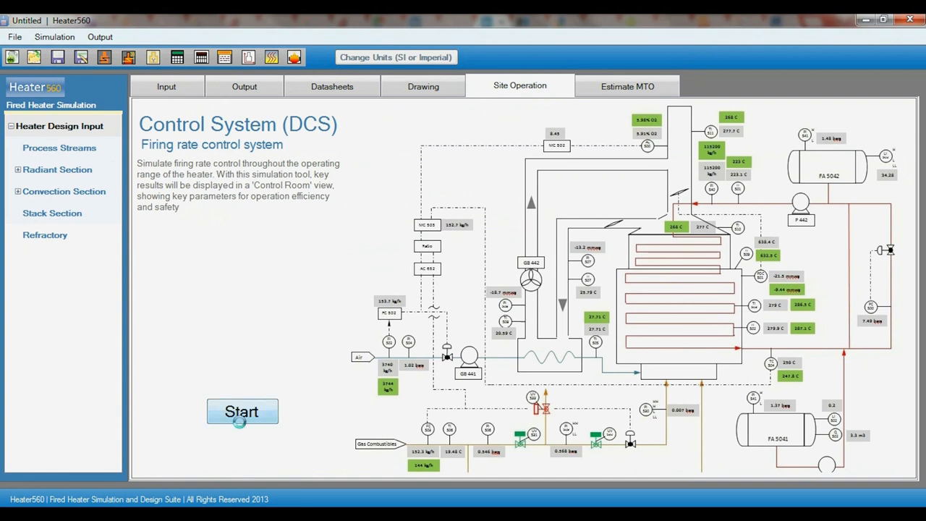
click(242, 411)
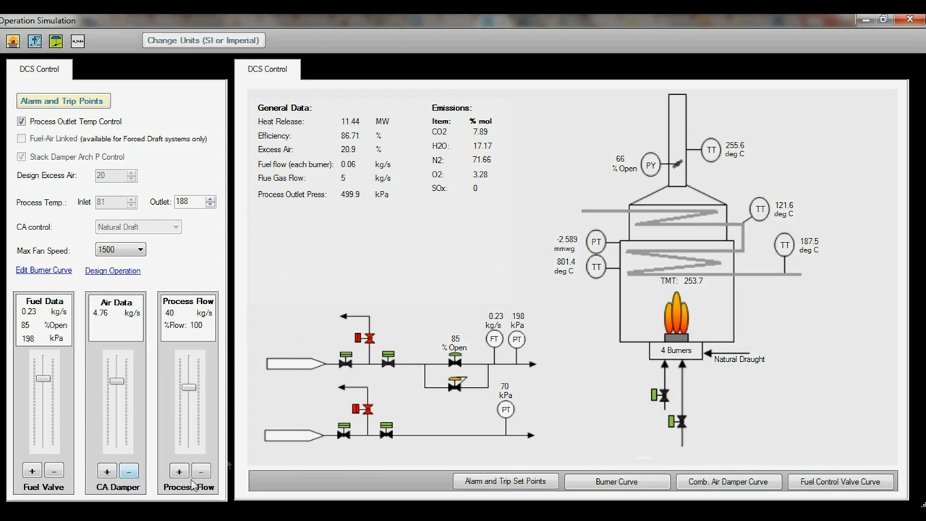
mouse_move(221, 381)
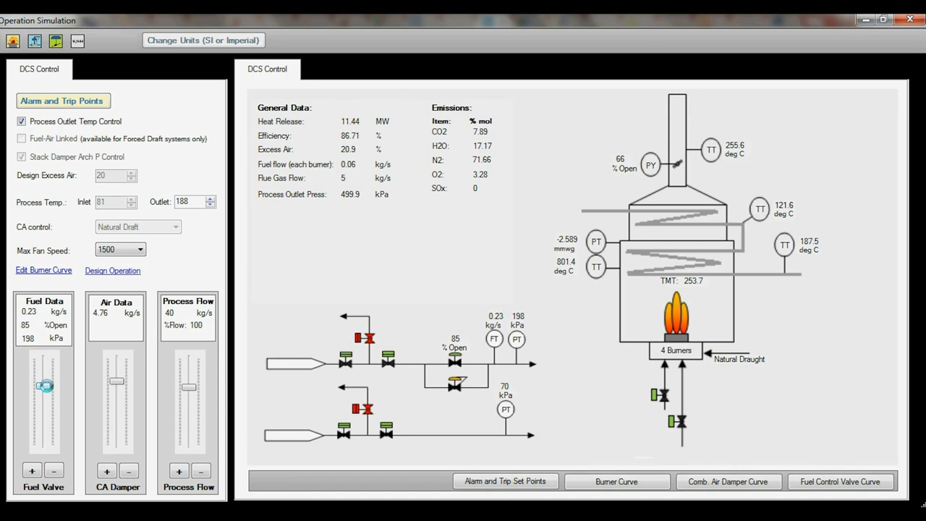
Trim the fuel valve and air damper, and dip process flow to 95% and back.
drag(44, 386, 44, 382)
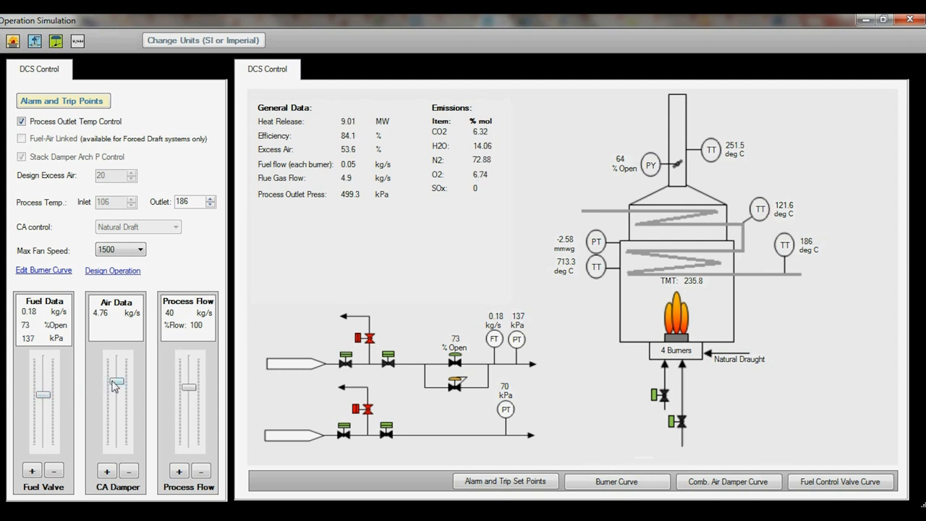
drag(116, 381, 117, 390)
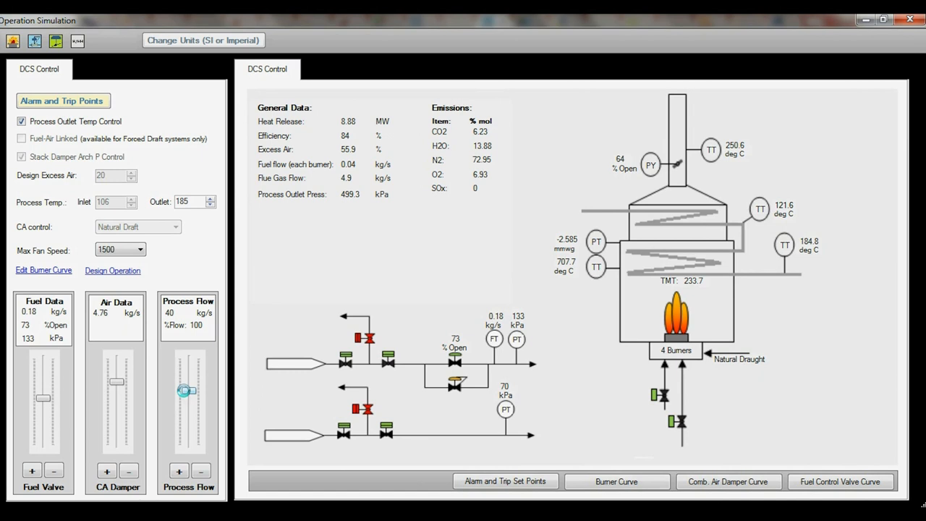
drag(187, 391, 186, 387)
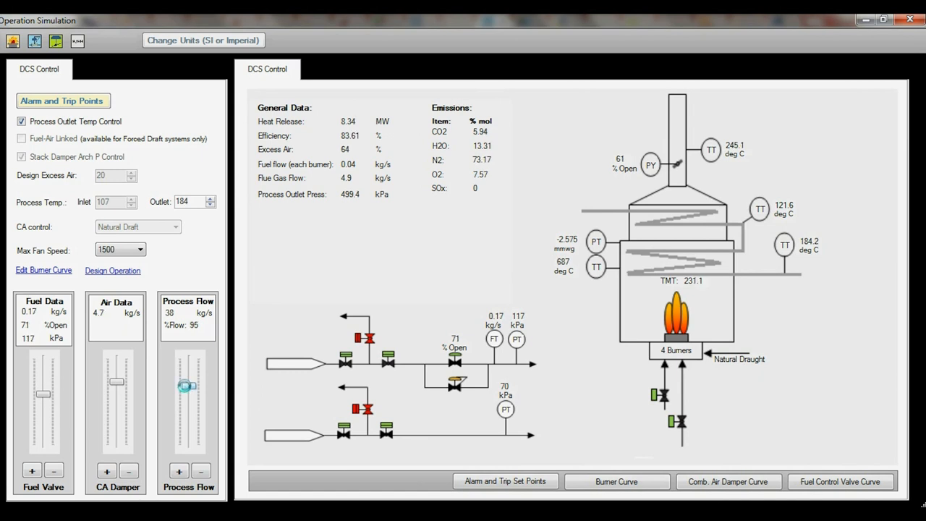
drag(187, 385, 186, 401)
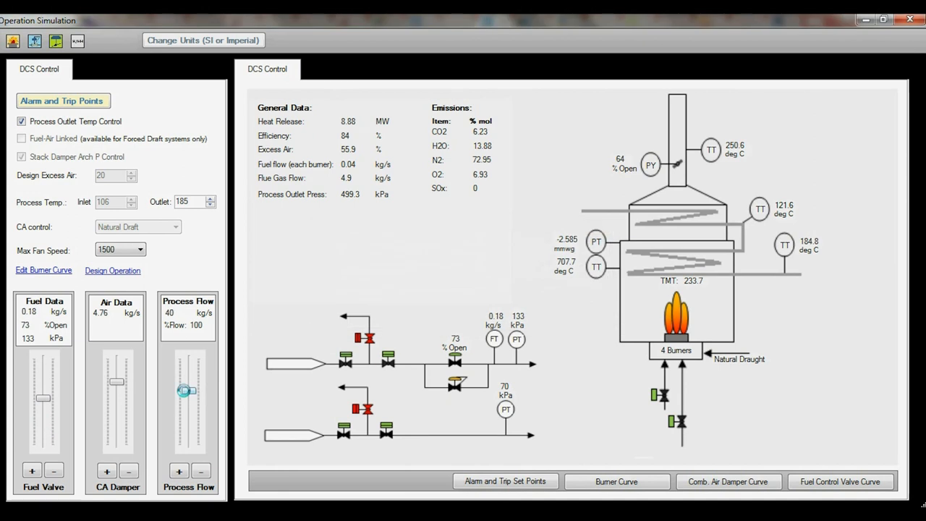
Cut process flow to 88% and open the fuel valve to 90%.
drag(184, 391, 186, 391)
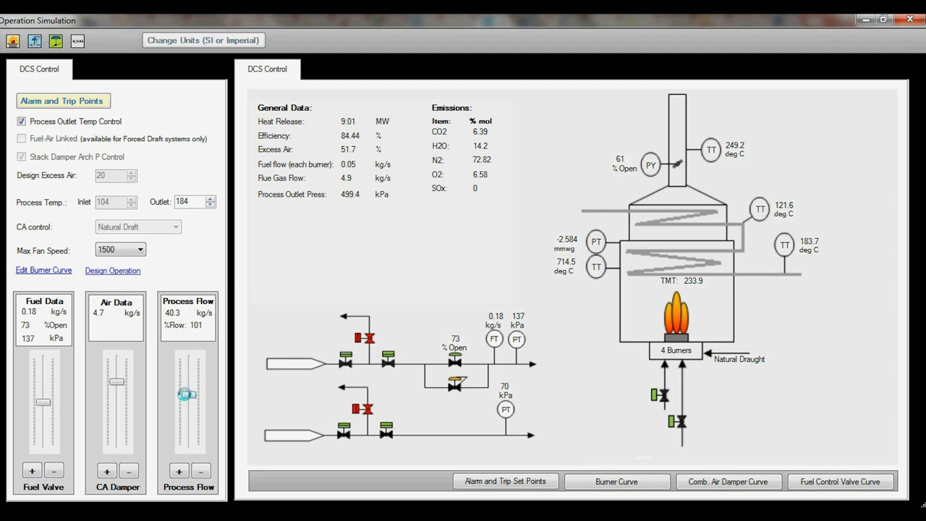
drag(45, 377, 43, 401)
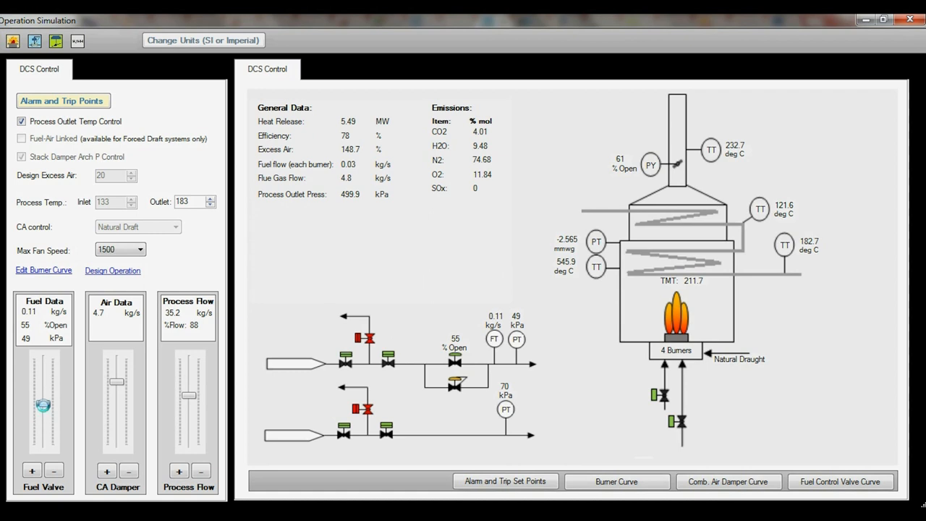
drag(44, 406, 44, 401)
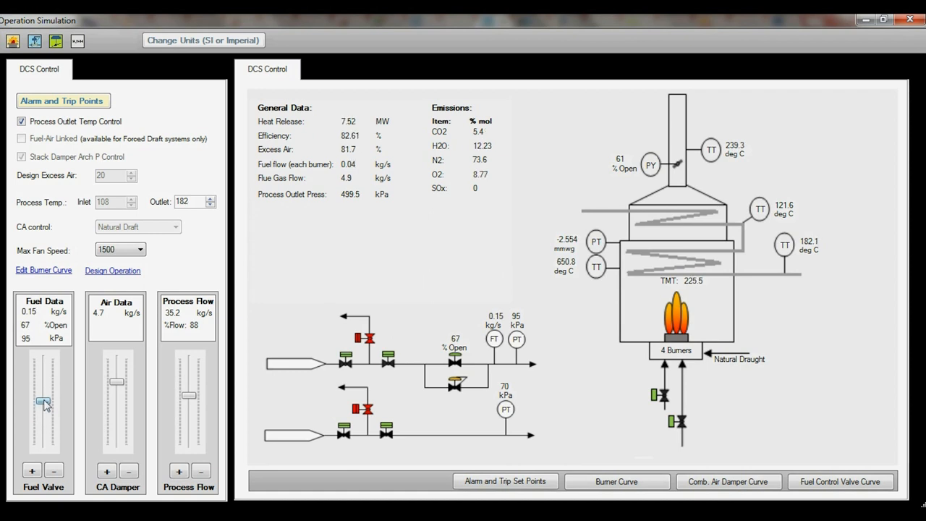
drag(43, 401, 44, 396)
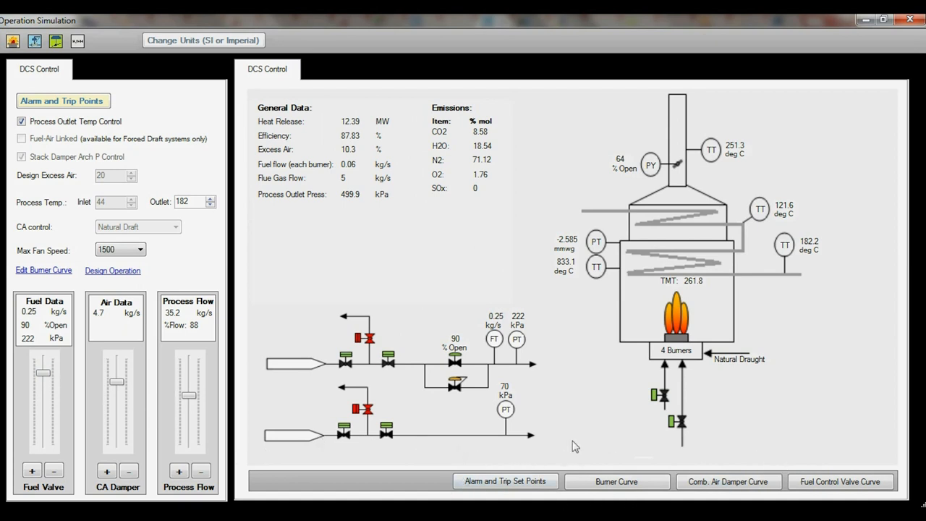
mouse_move(618, 466)
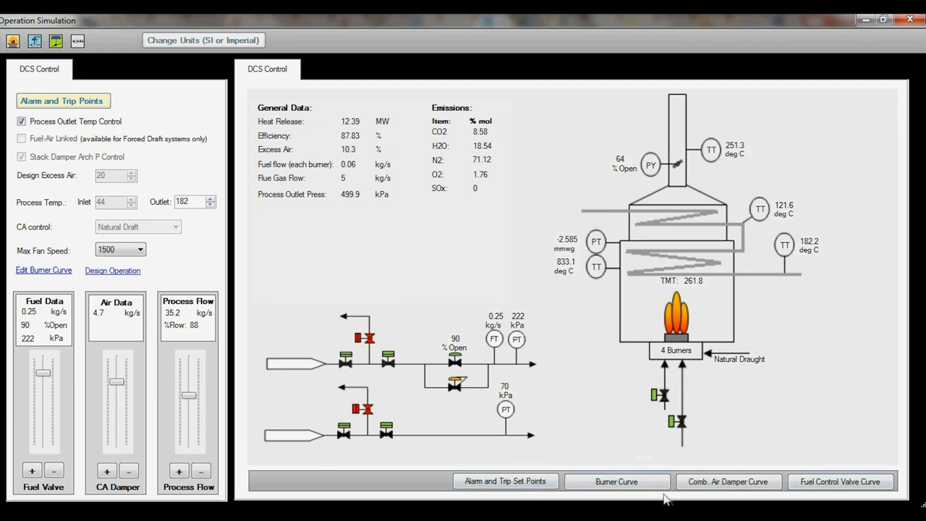
mouse_move(728, 481)
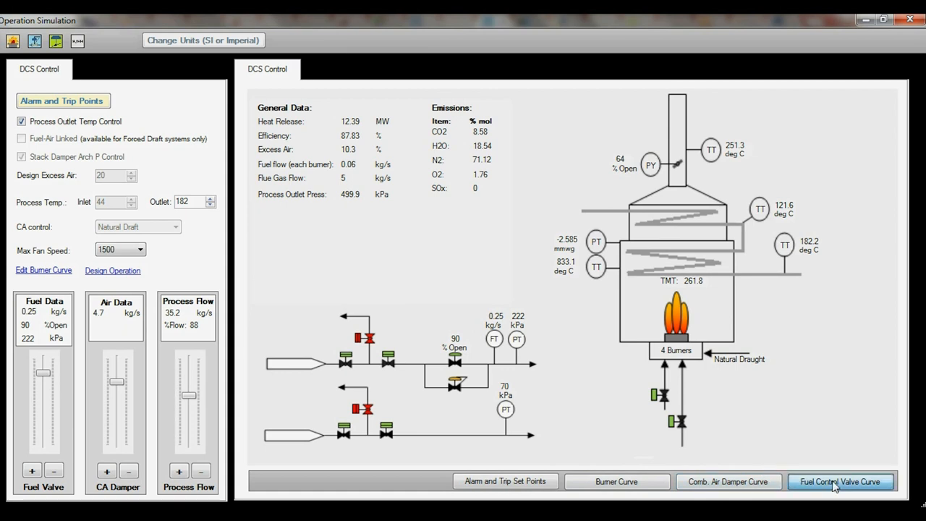
View the fuel valve percent-open versus percent-of-maximum-flow table, then close it.
click(841, 481)
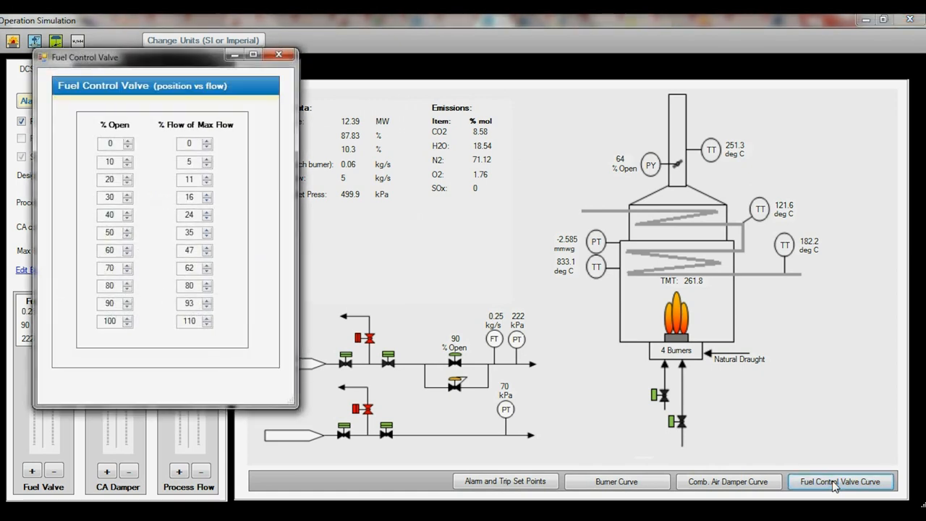
mouse_move(235, 162)
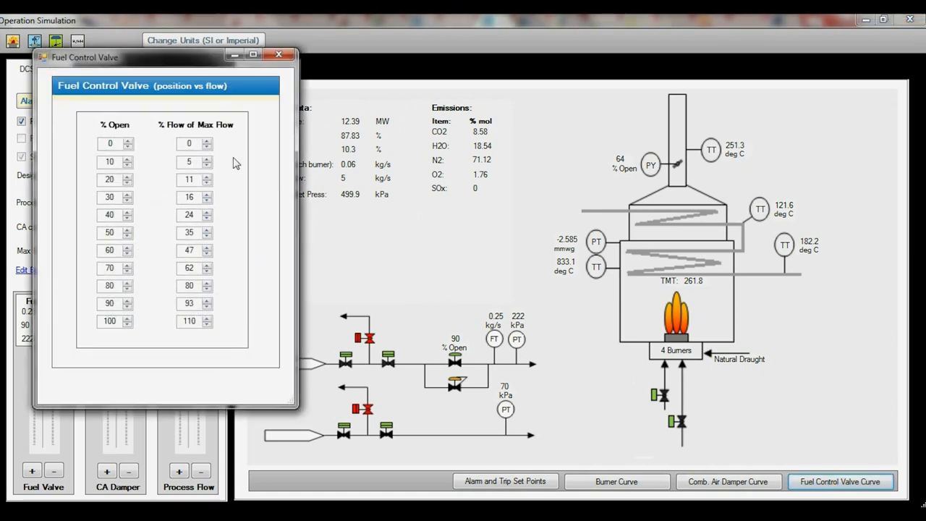
mouse_move(163, 326)
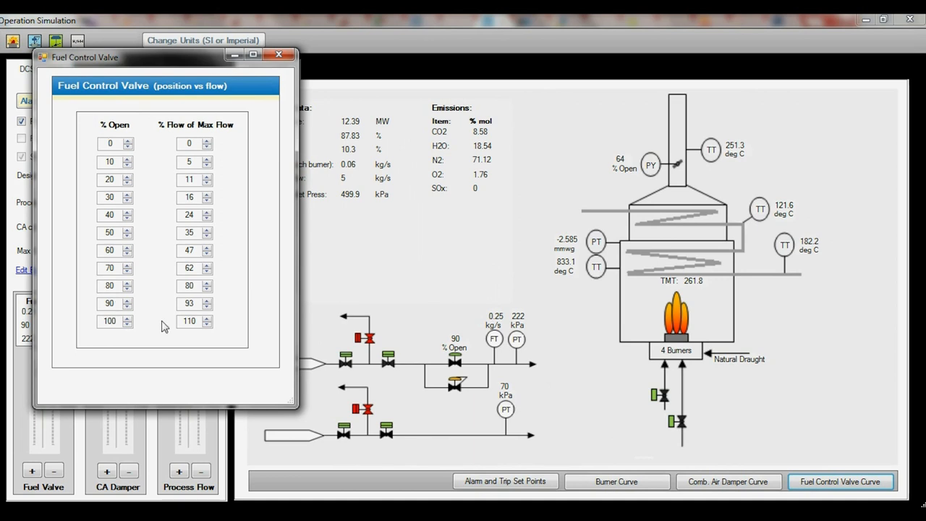
mouse_move(179, 149)
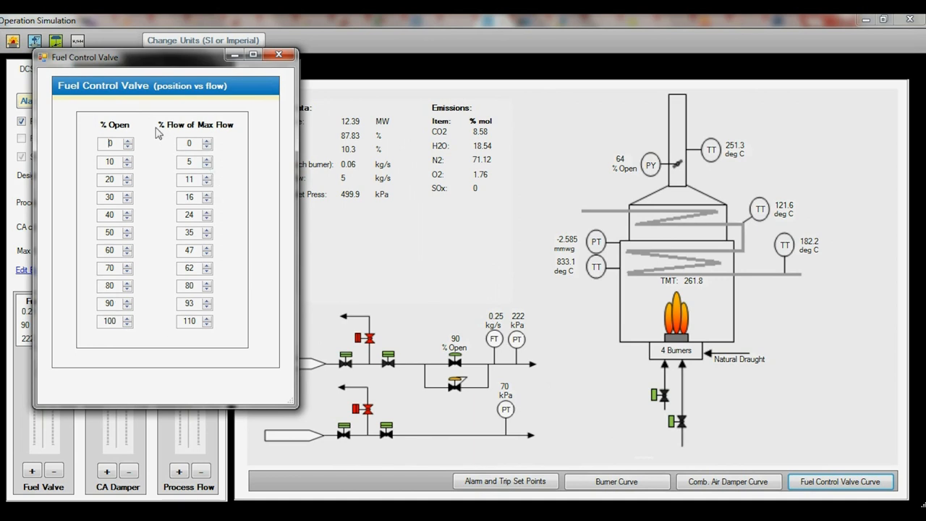
mouse_move(244, 108)
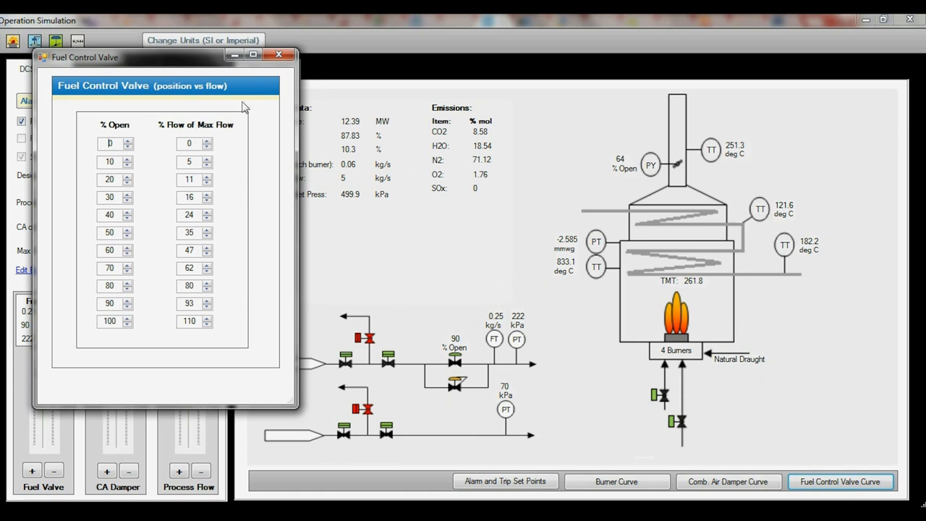
mouse_move(270, 87)
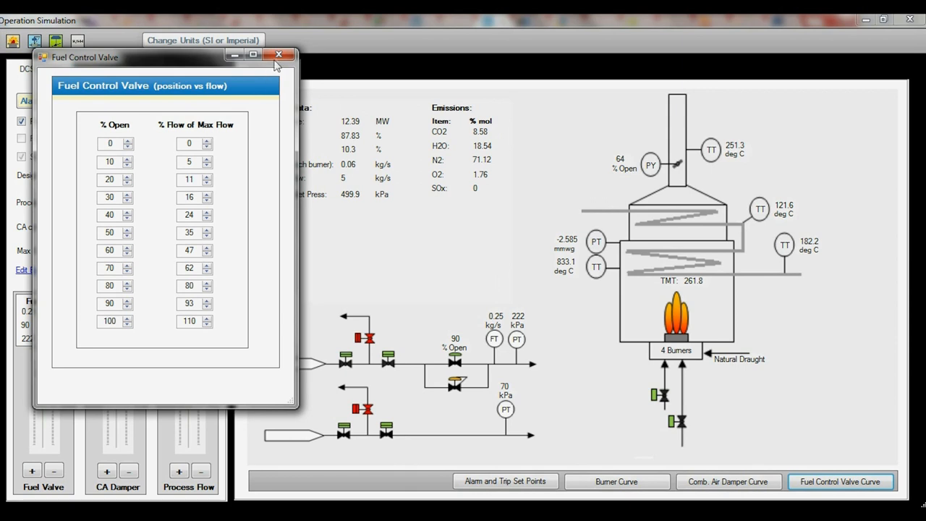
click(278, 55)
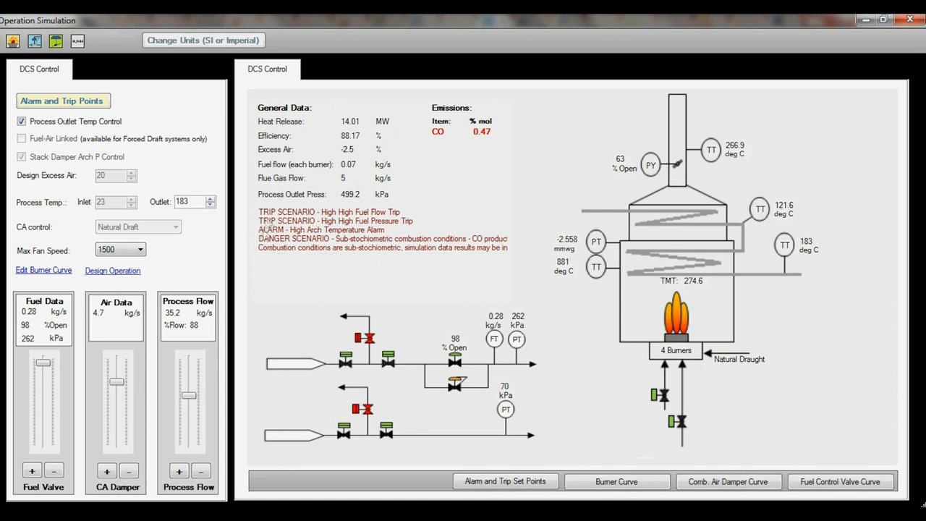
mouse_move(342, 205)
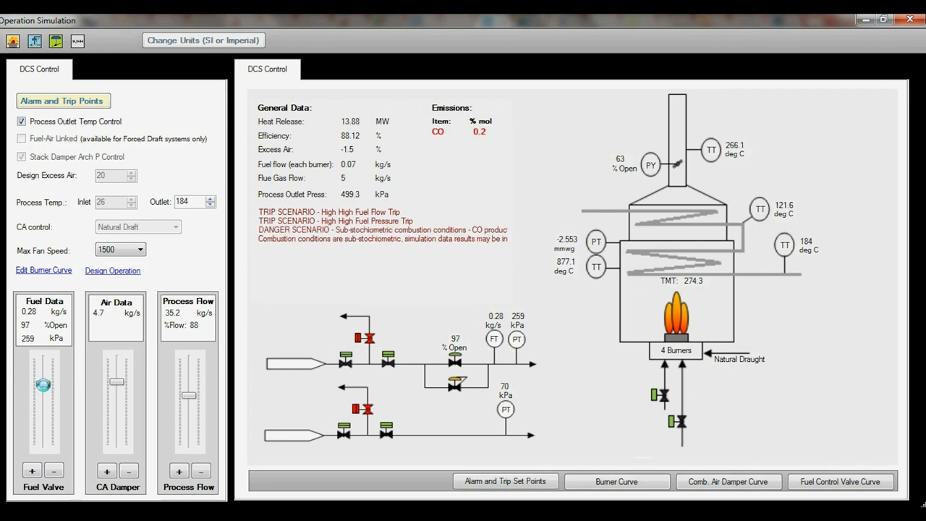
Throttle the fuel valve to 70% and open the air damper for 75% excess air.
drag(43, 383, 43, 386)
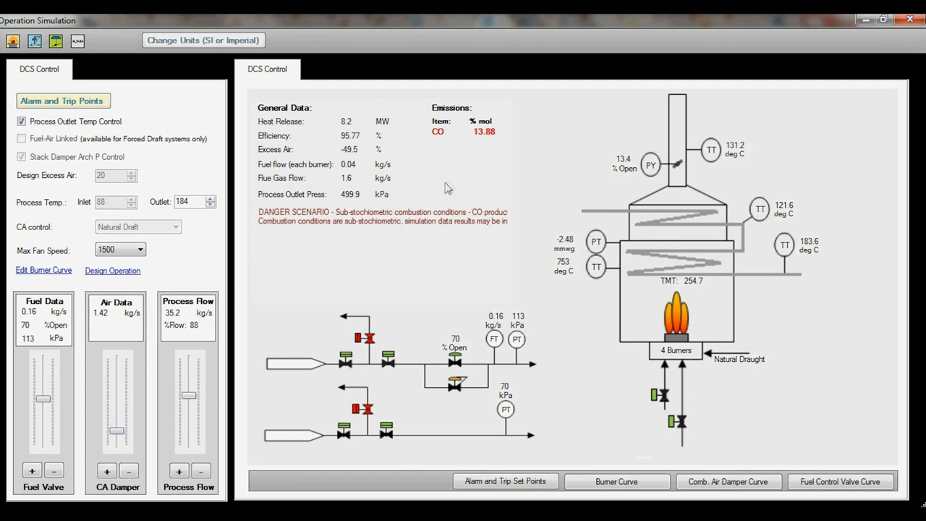
drag(112, 410, 117, 396)
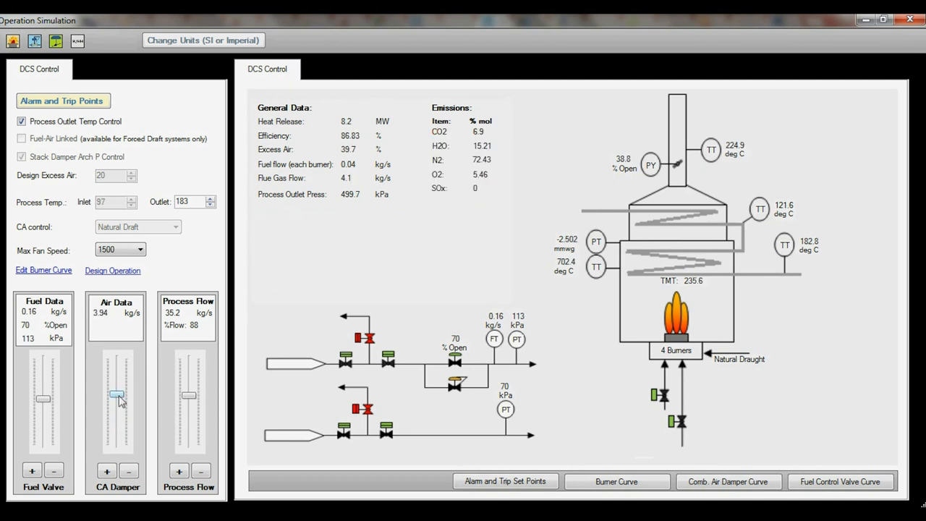
drag(118, 396, 118, 380)
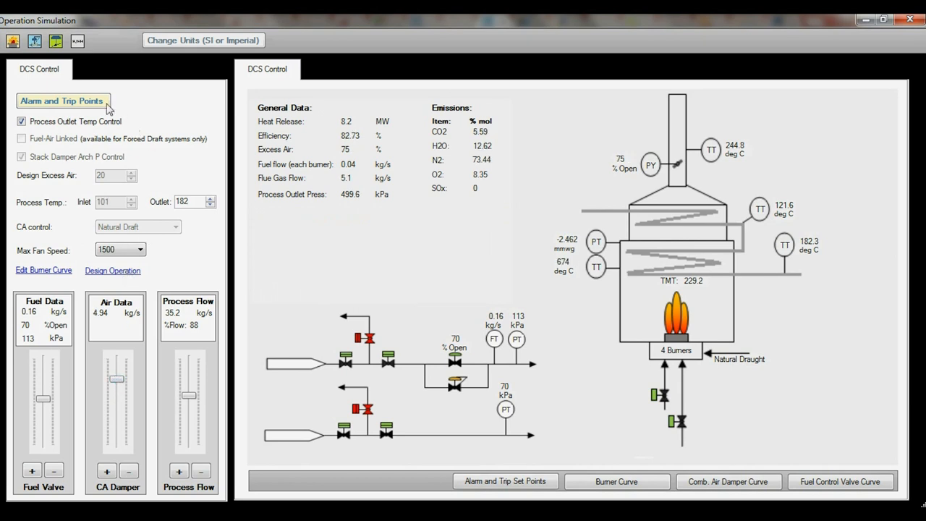
Review the alarm and trip set points, including the arch temperature alarm.
click(63, 100)
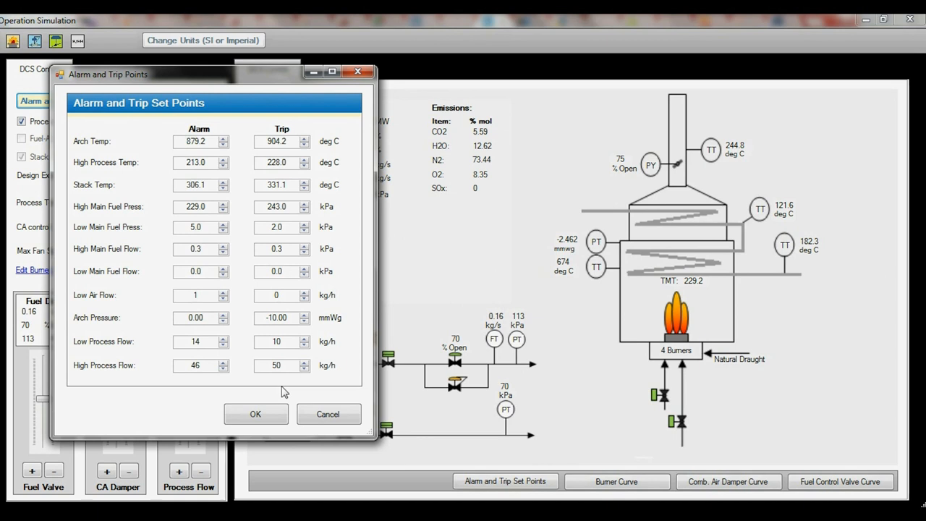
click(255, 413)
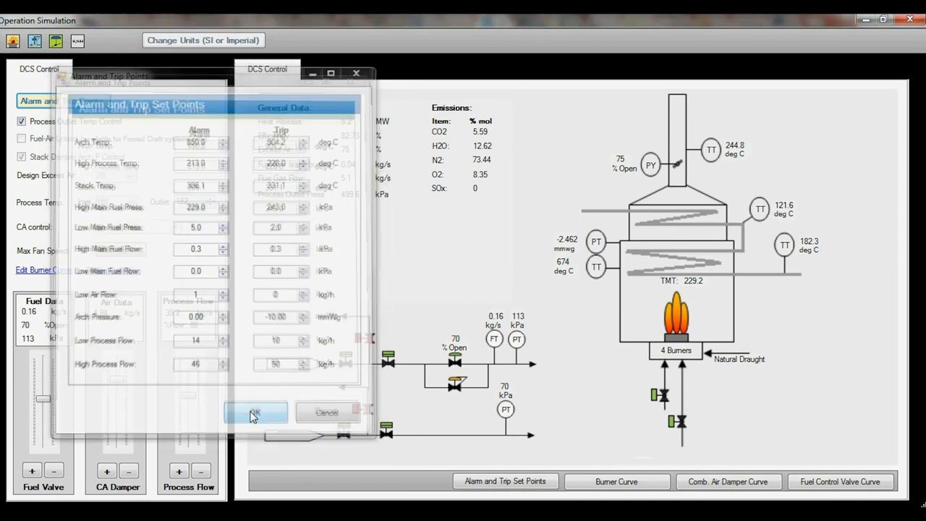
click(255, 413)
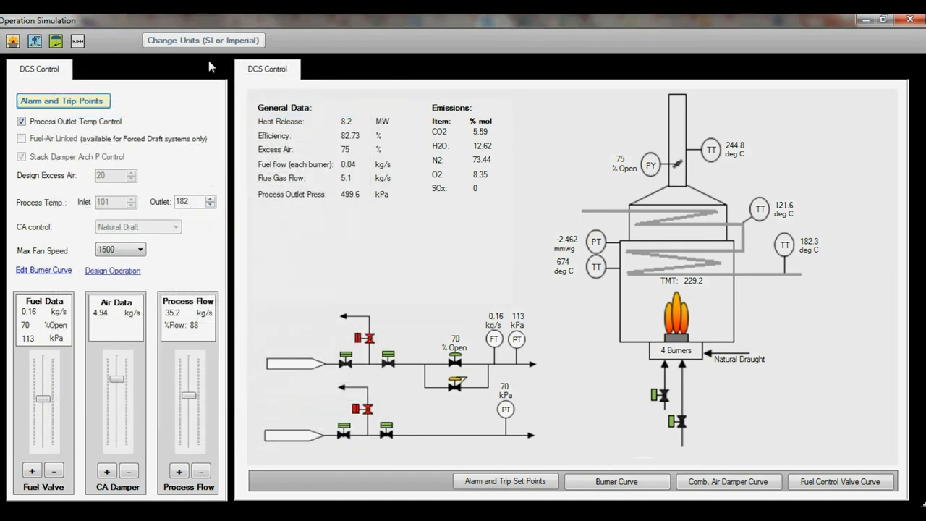
Switch the temperature display units to degrees Fahrenheit.
click(202, 40)
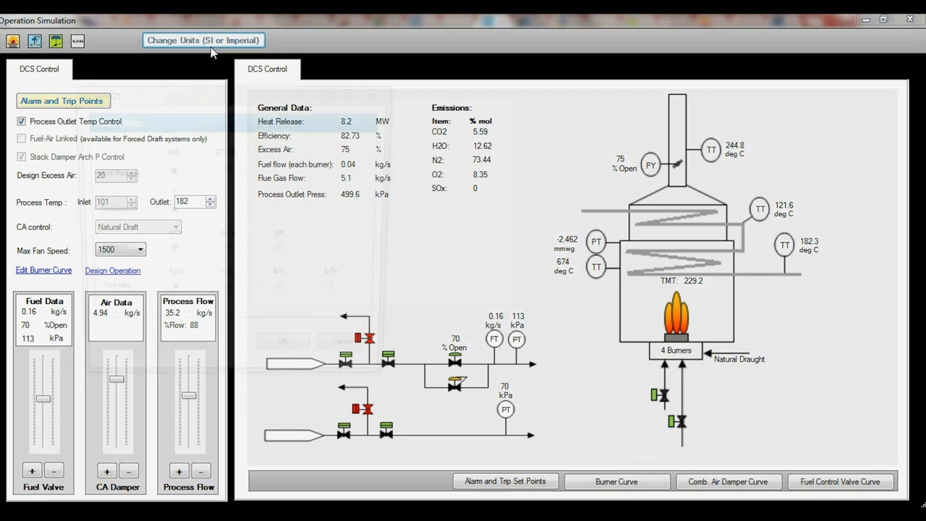
click(203, 40)
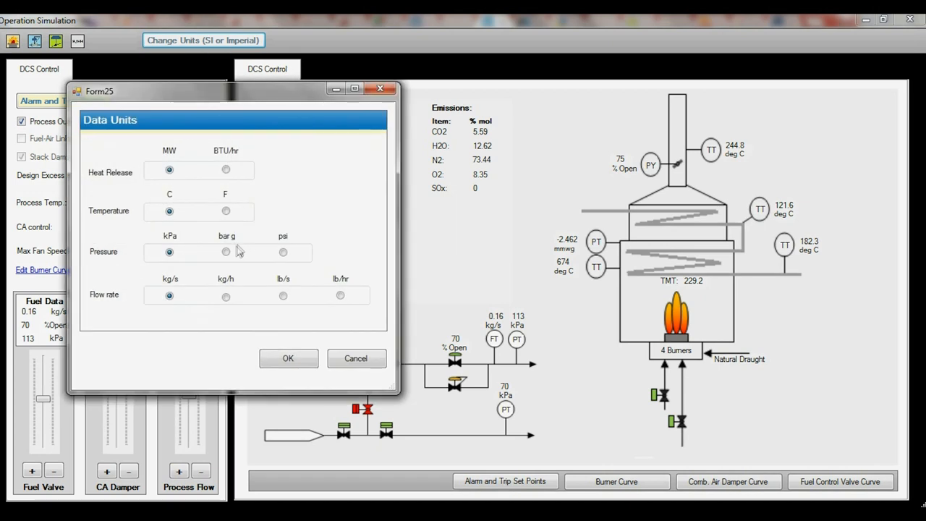
click(225, 211)
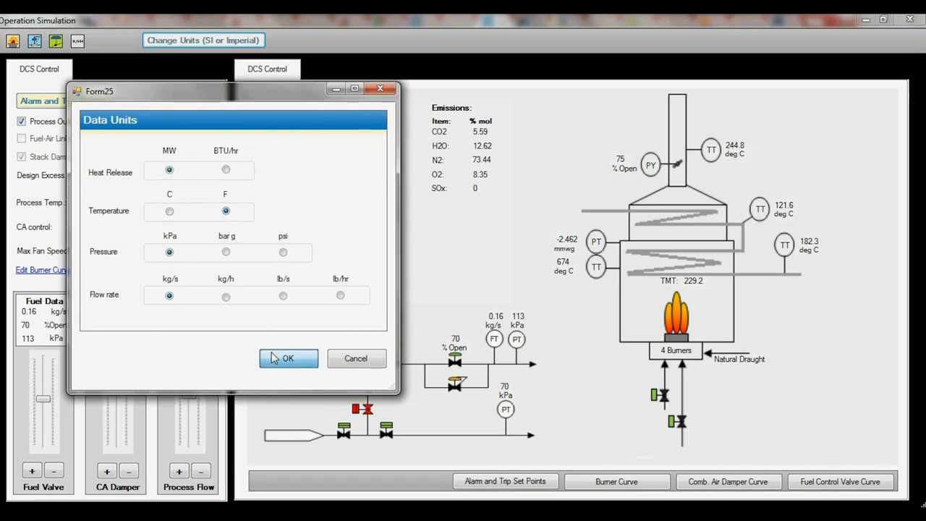
click(288, 358)
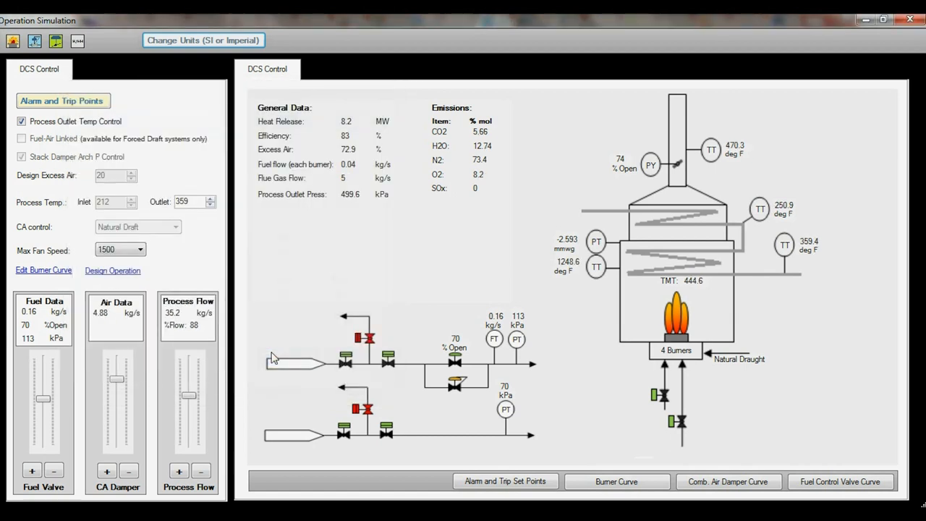
mouse_move(177, 246)
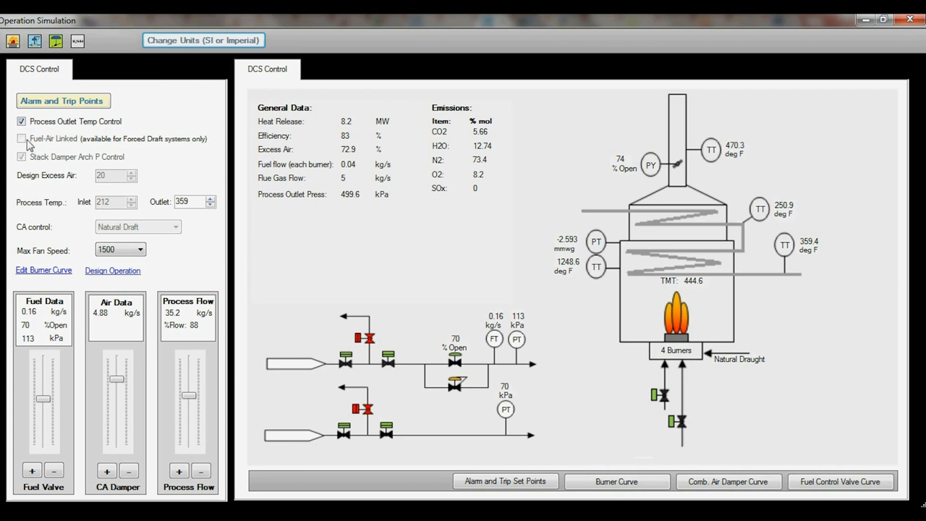
Open the fuel valve to 84%, raising heat release to 11.31 MW.
click(22, 122)
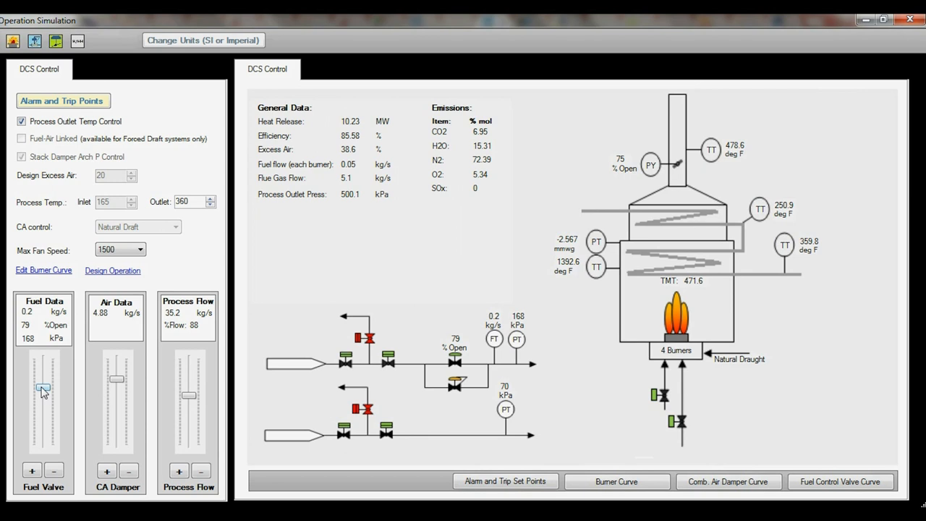
drag(43, 391, 44, 382)
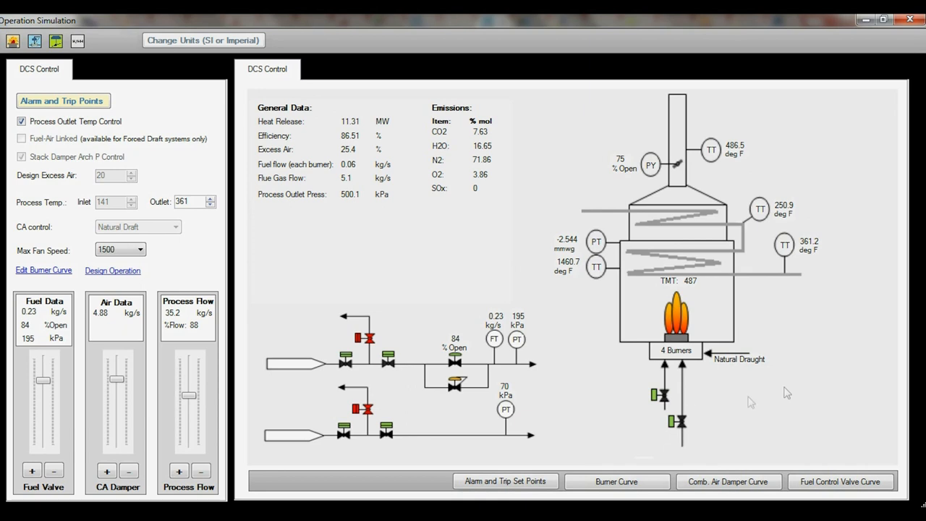
mouse_move(796, 342)
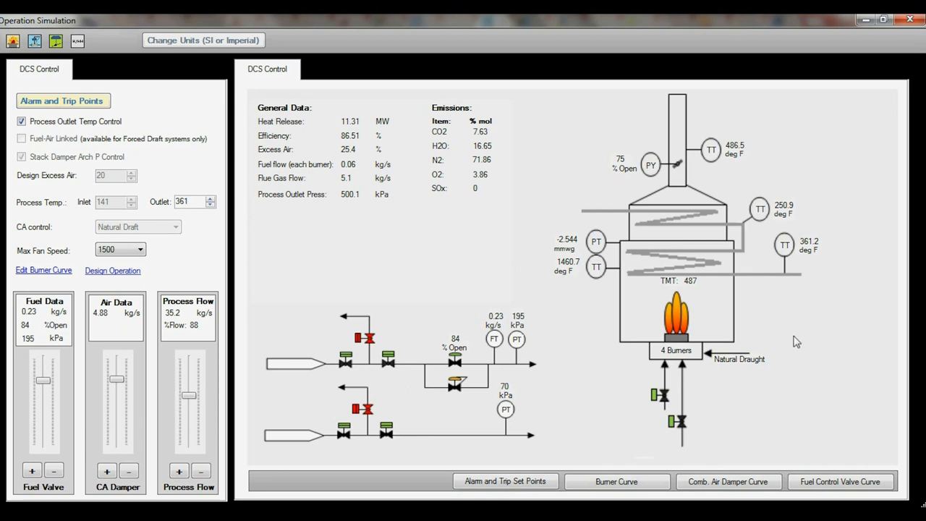